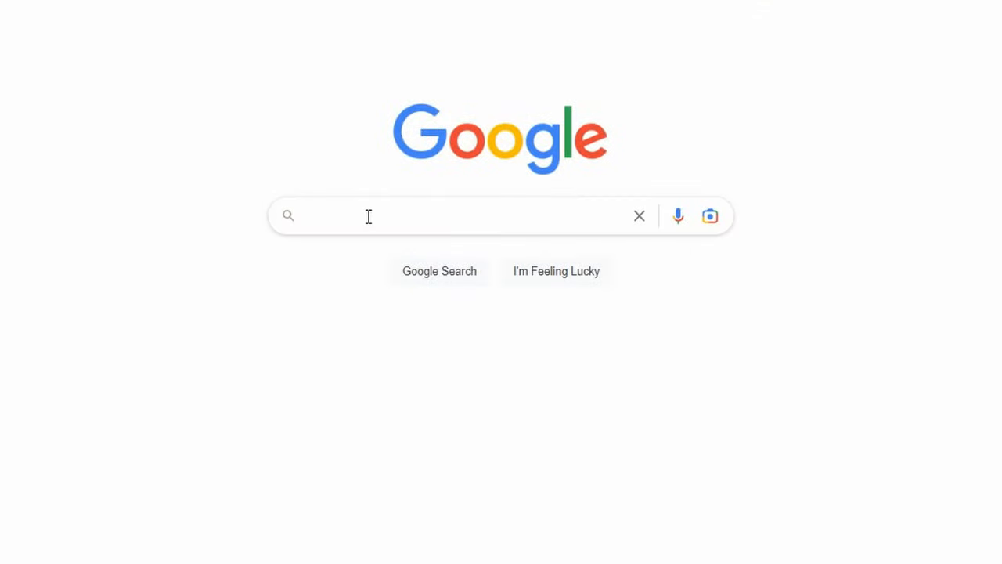
Step: Search 'samsung sp…' and open the Etsy 'Samsung Space Monitor VESA Adapter SR75/SR750' listing
text(samsung sp)
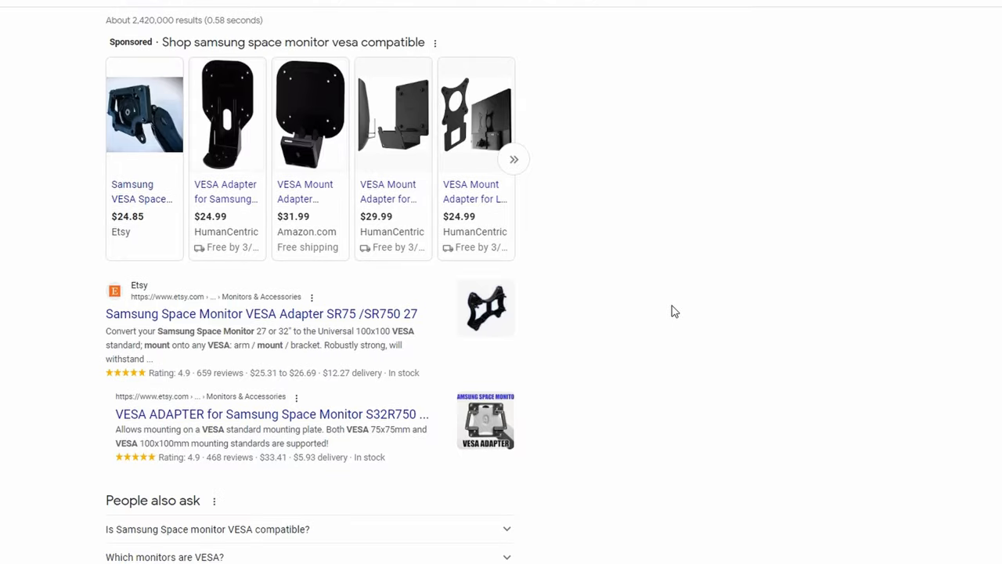
mouse_move(329, 316)
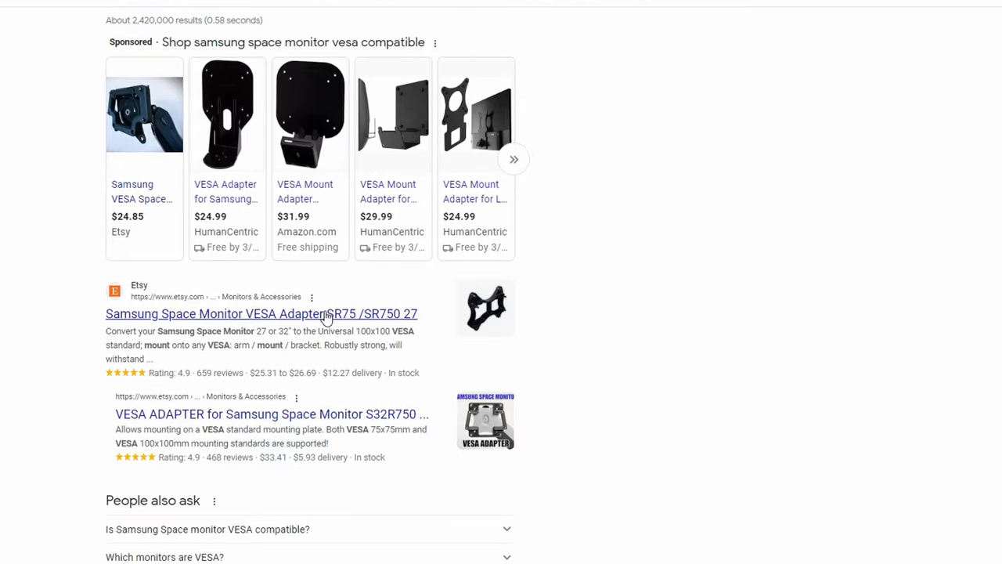
click(261, 314)
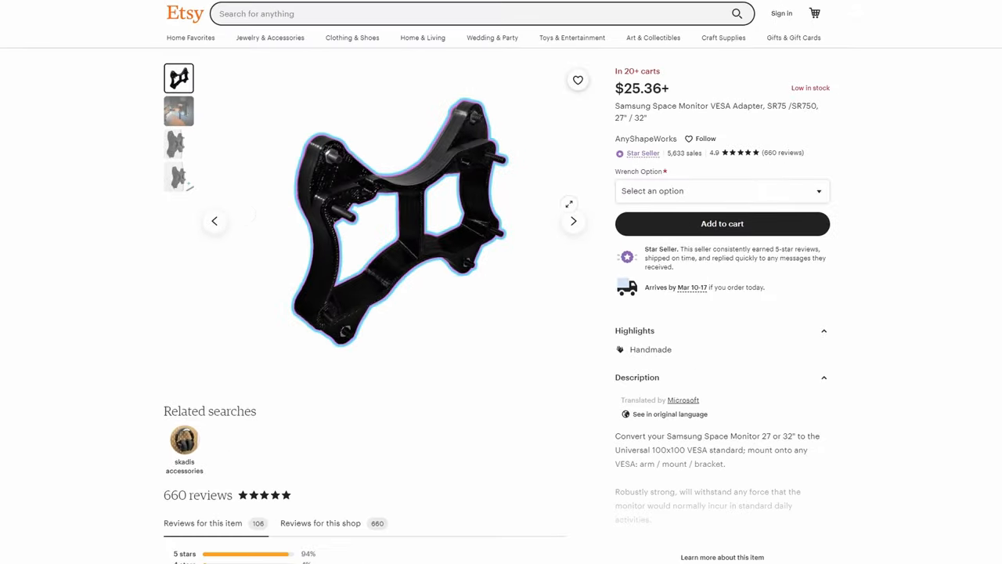